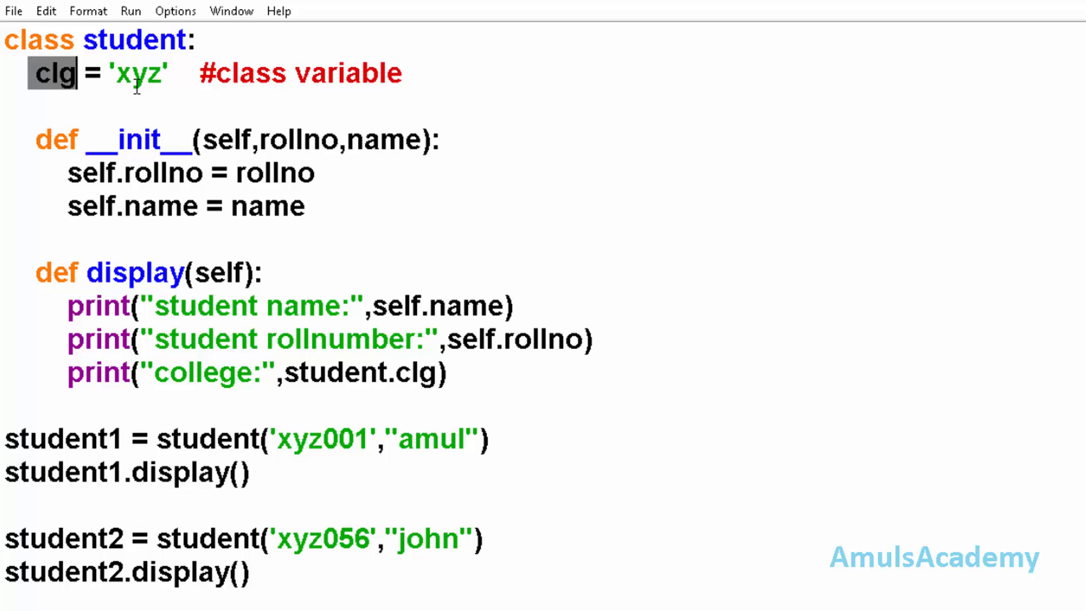
Highlight the class variable clg and the second student's display call in the editor
{"action": "double_click", "coordinate": [433, 439]}
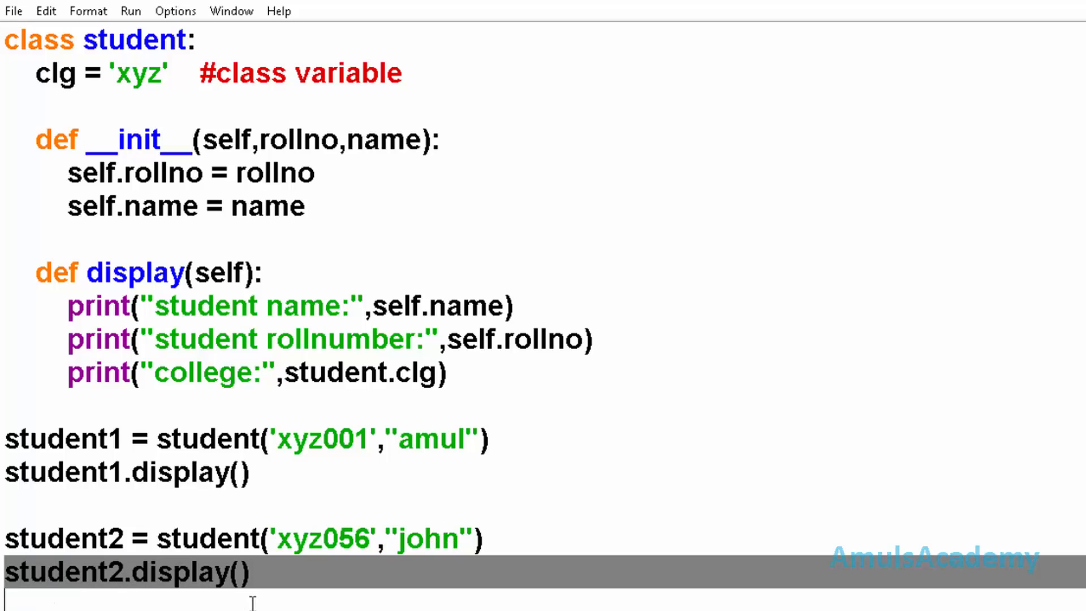
{"action": "double_click", "coordinate": [485, 338]}
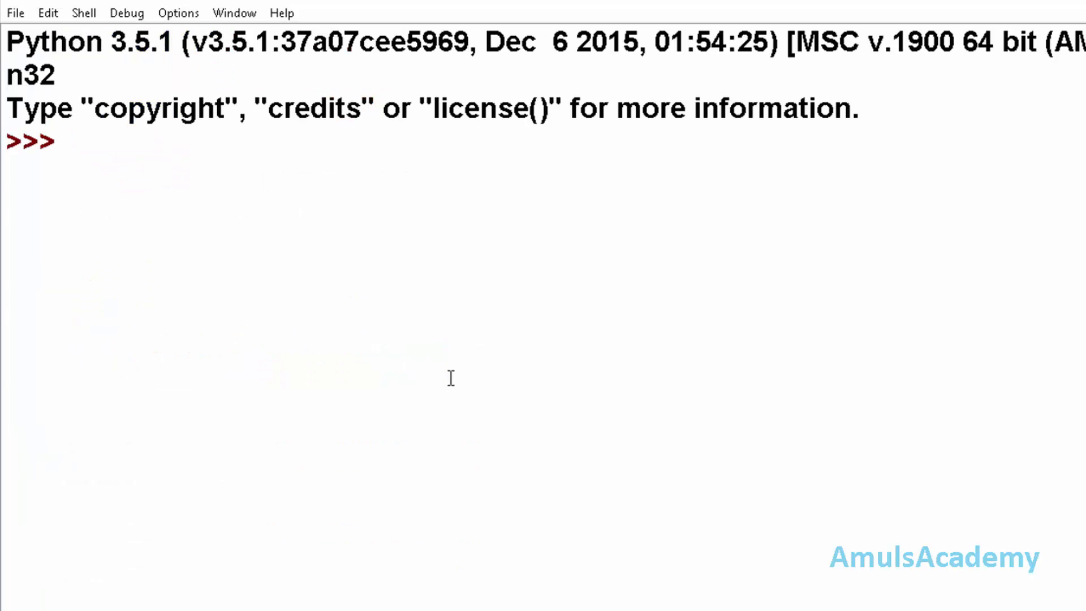
Run the student script with F5 to print both students' details and college xyz
{"action": "key", "text": "F5"}
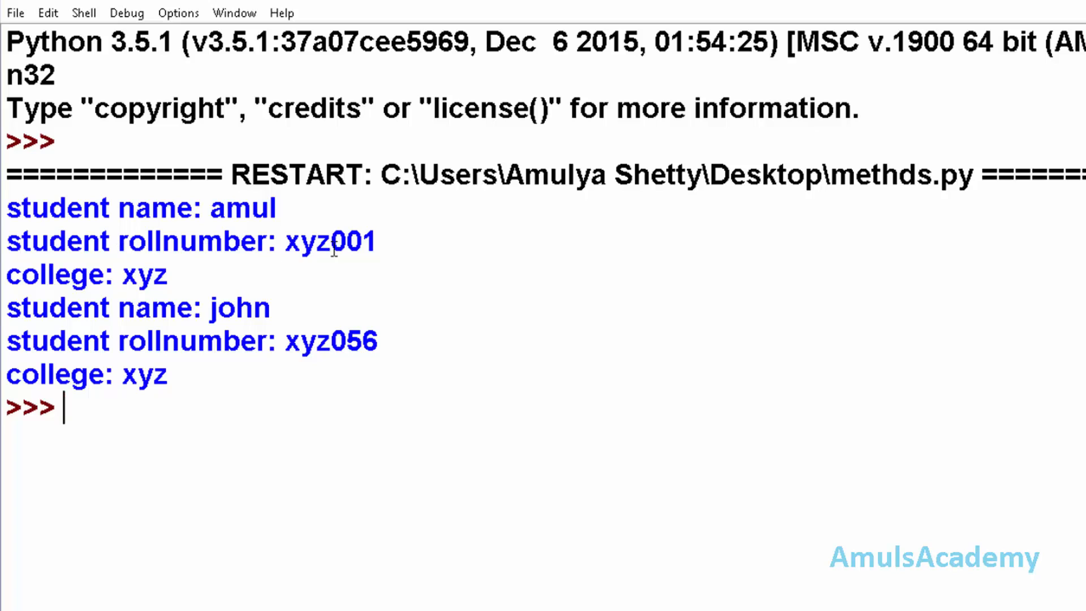
{"action": "mouse_move", "coordinate": [123, 307]}
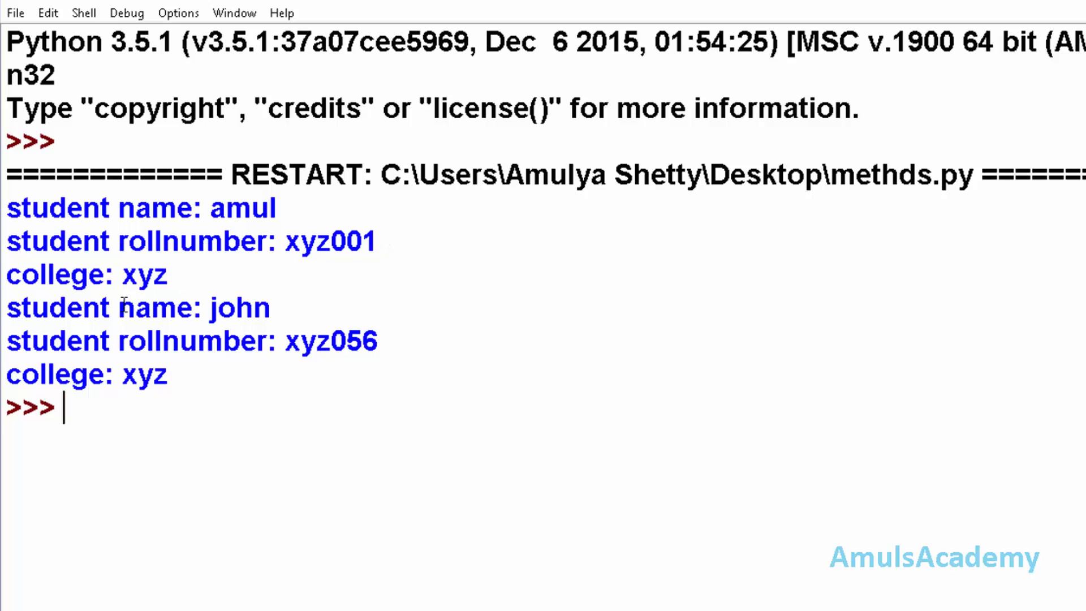
{"action": "mouse_move", "coordinate": [264, 374]}
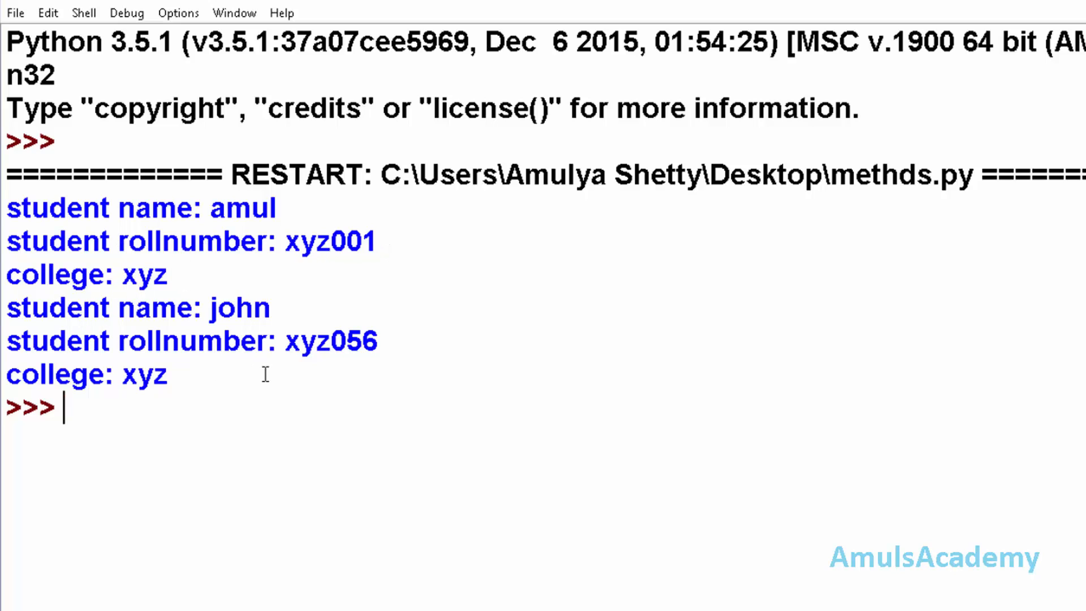
{"action": "mouse_move", "coordinate": [166, 390]}
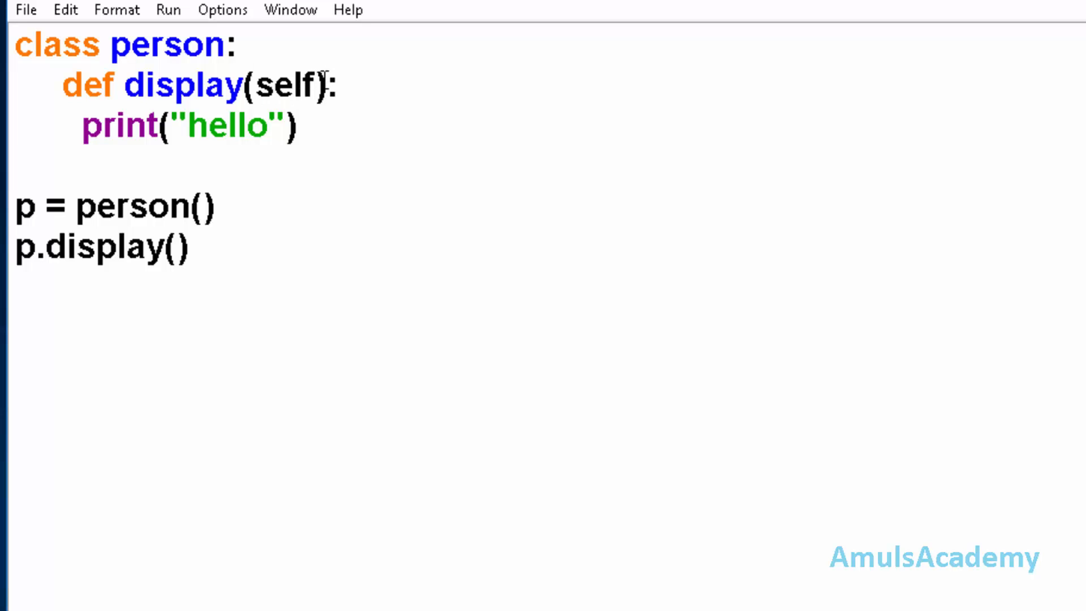
Delete self from def display(self) and run, raising TypeError: display() takes 0 positional arguments
{"action": "left_click", "coordinate": [319, 84]}
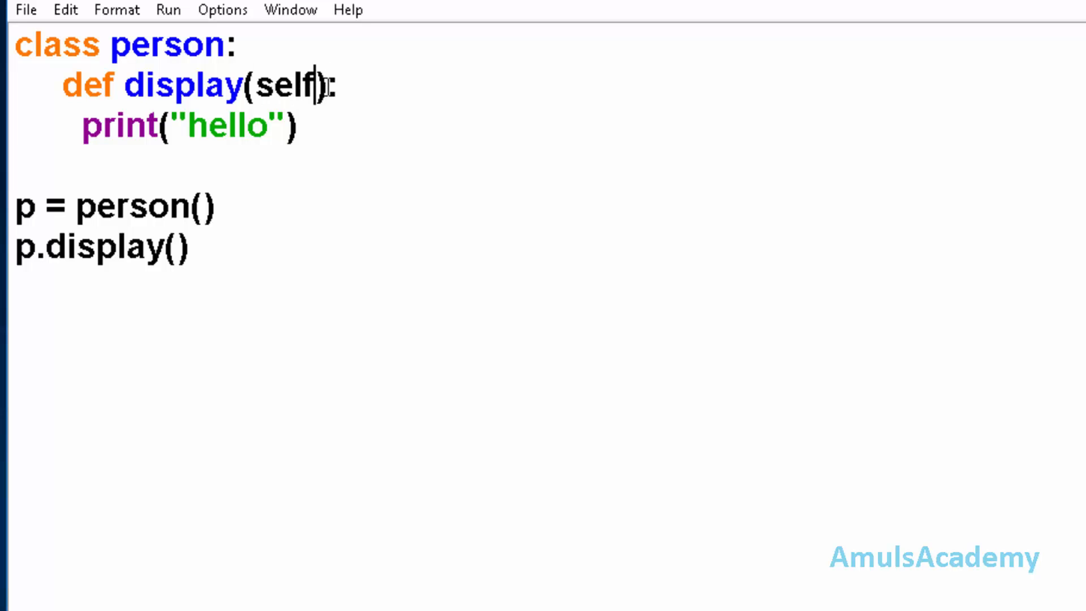
{"action": "key", "text": "Backspace"}
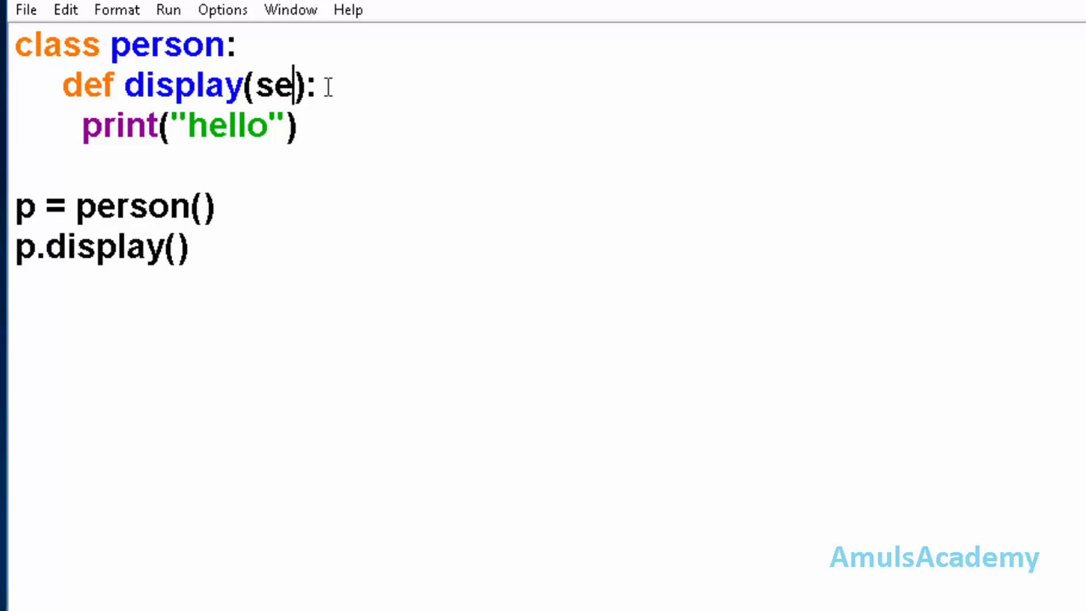
{"action": "key", "text": "Backspace"}
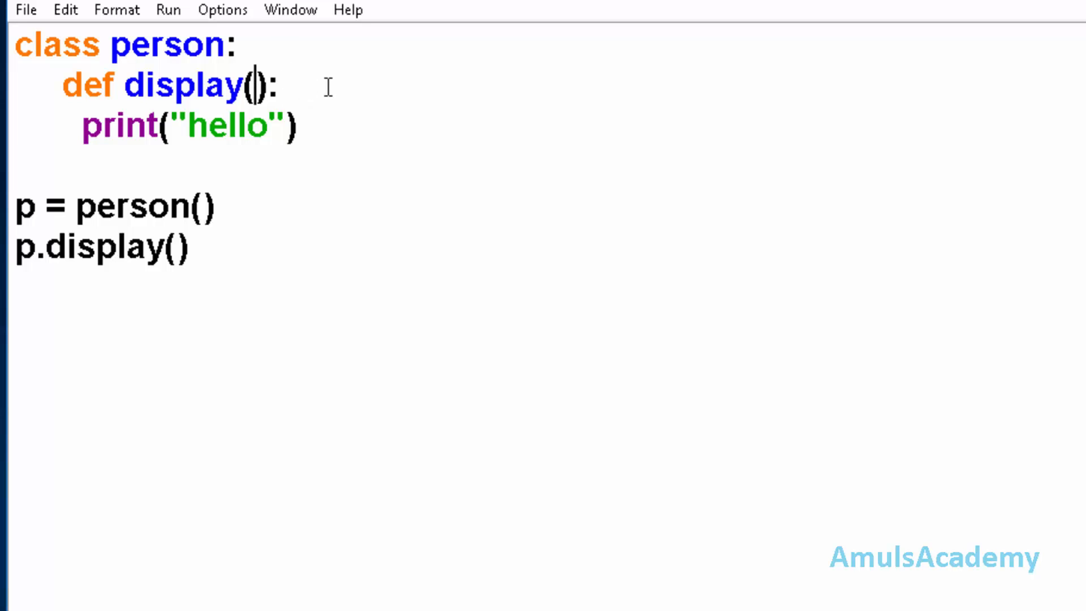
{"action": "key", "text": "F5"}
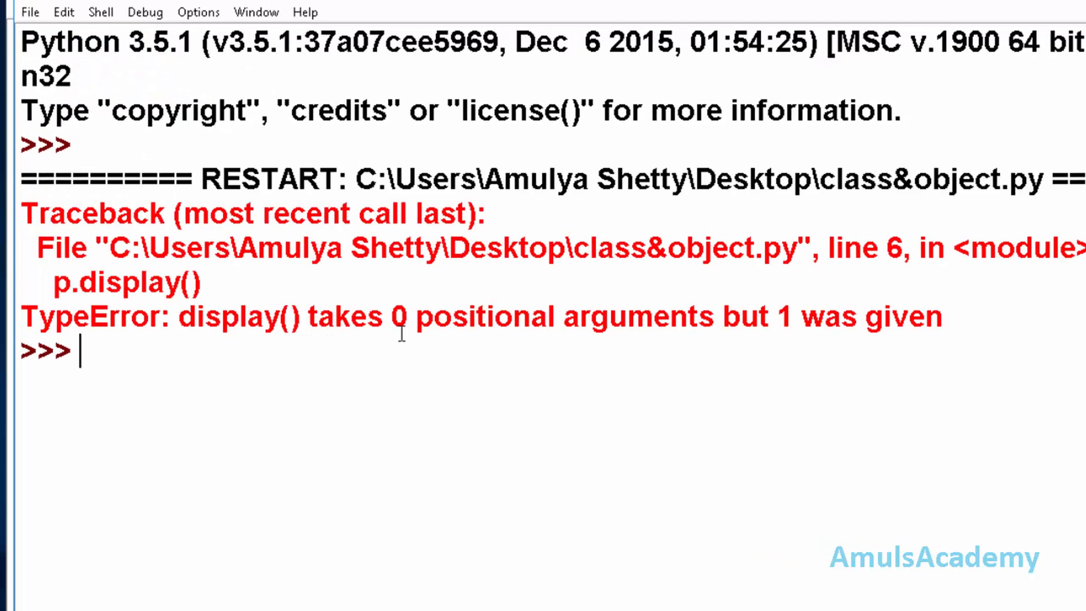
{"action": "mouse_move", "coordinate": [949, 326]}
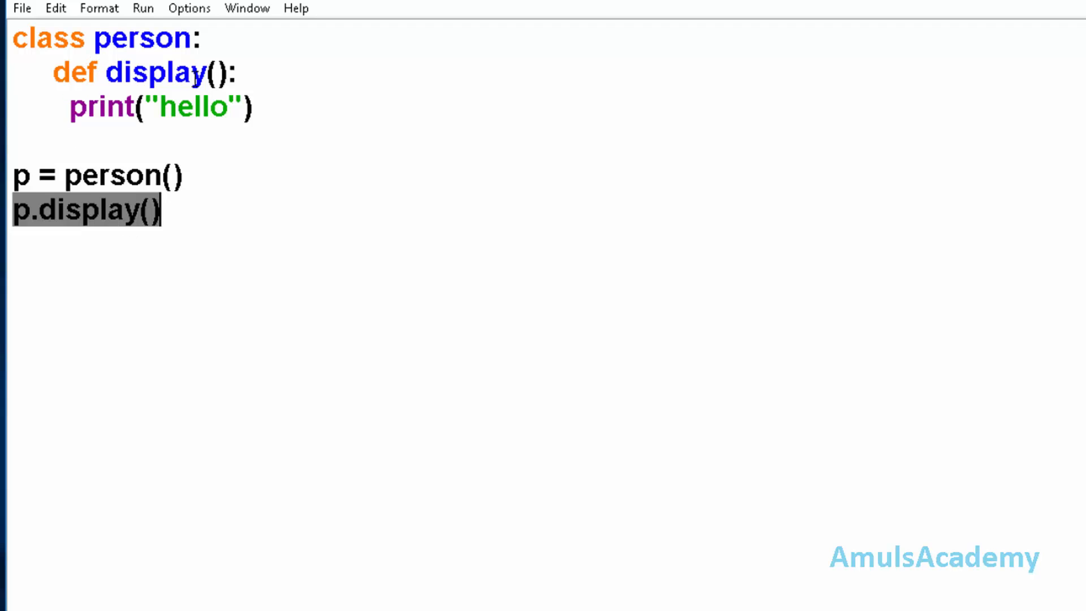
Type myself as display's parameter, then backspace it out again
{"action": "left_click", "coordinate": [218, 71]}
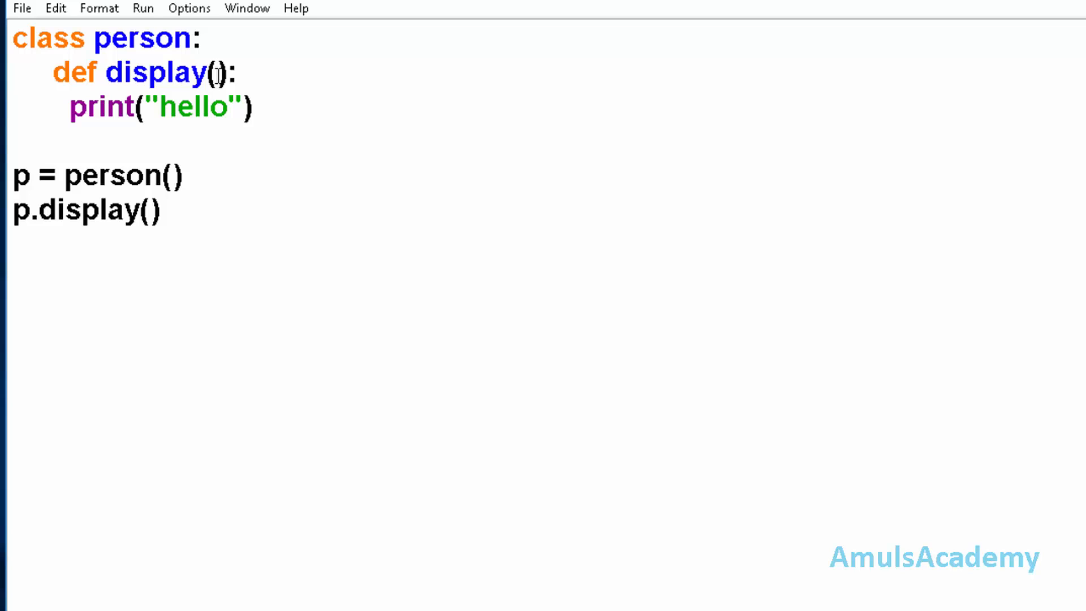
{"action": "type", "text": "m"}
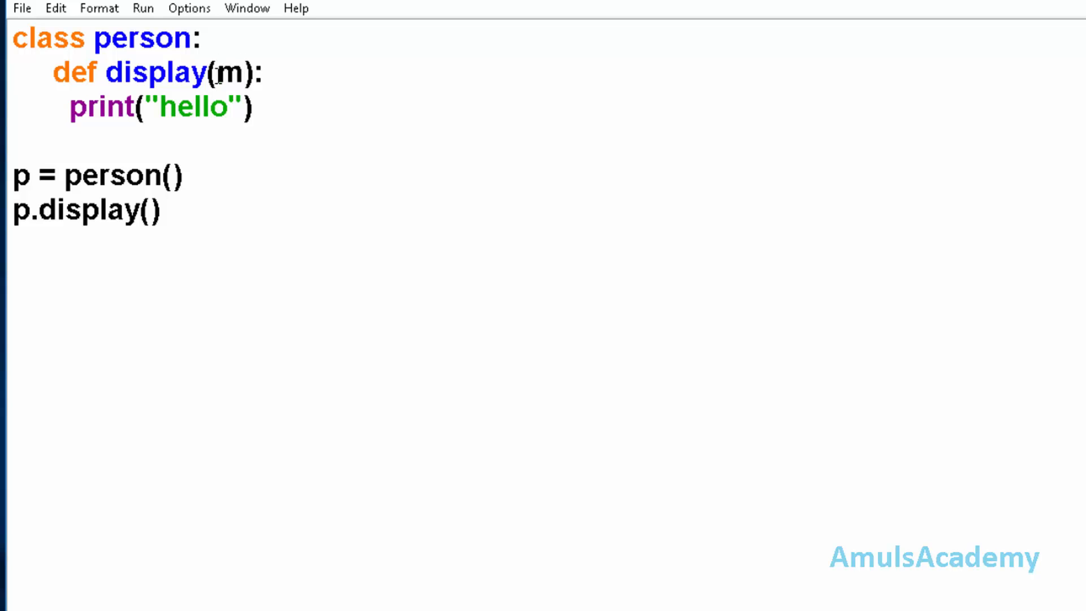
{"action": "type", "text": "yself"}
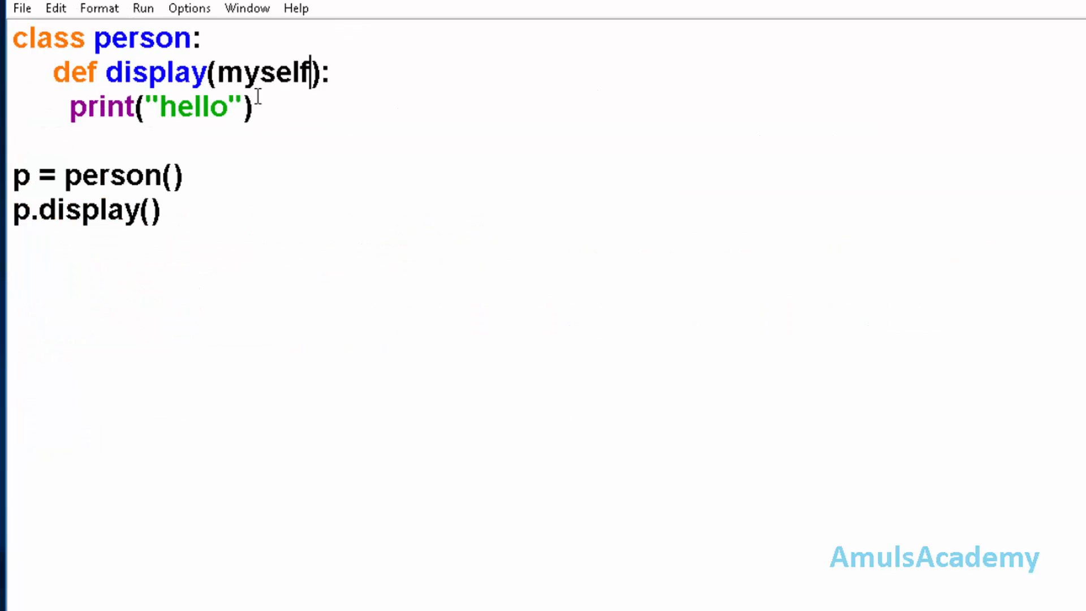
{"action": "key", "text": "Backspace"}
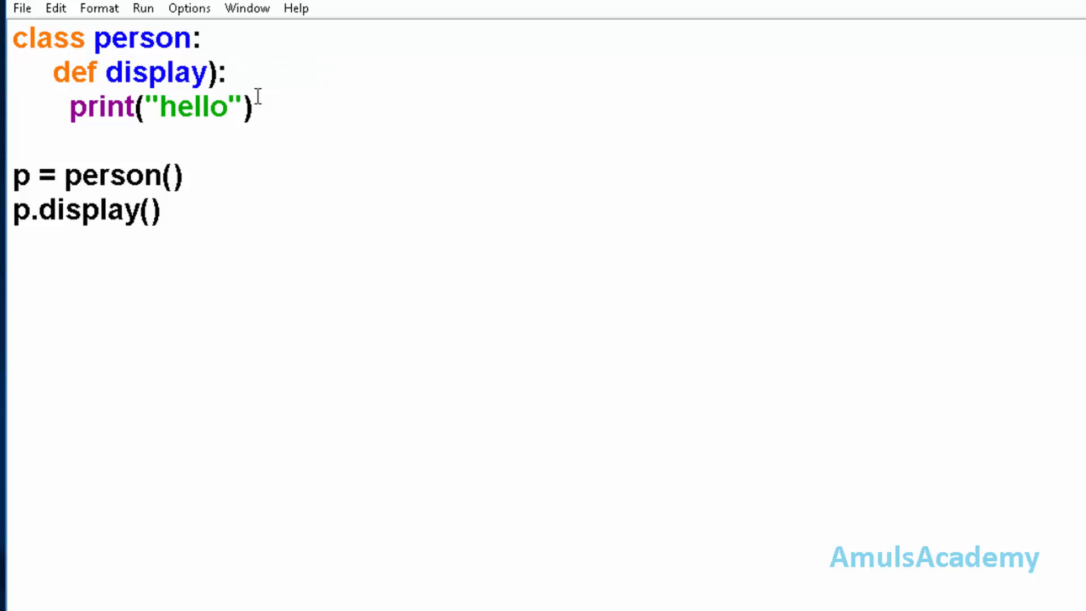
{"action": "type", "text": "("}
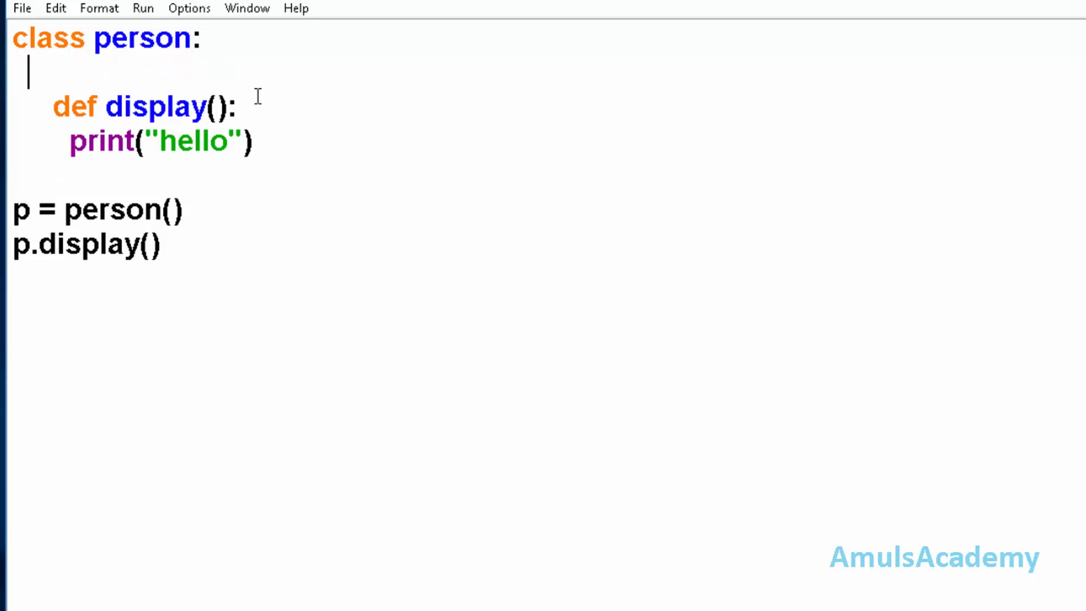
{"action": "type", "text": "@staticmethod"}
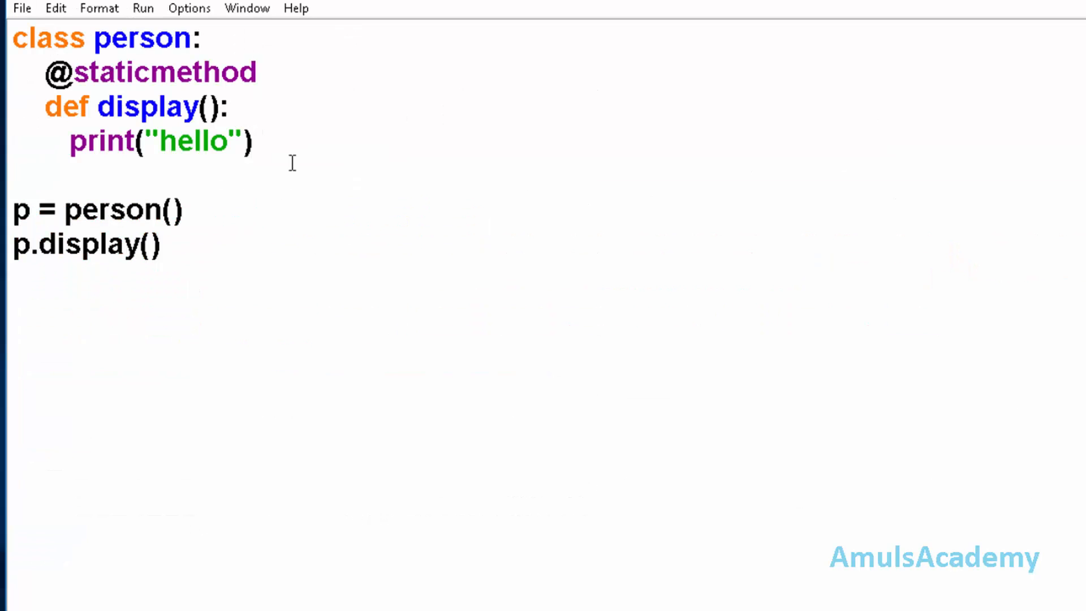
{"action": "left_click", "coordinate": [256, 71]}
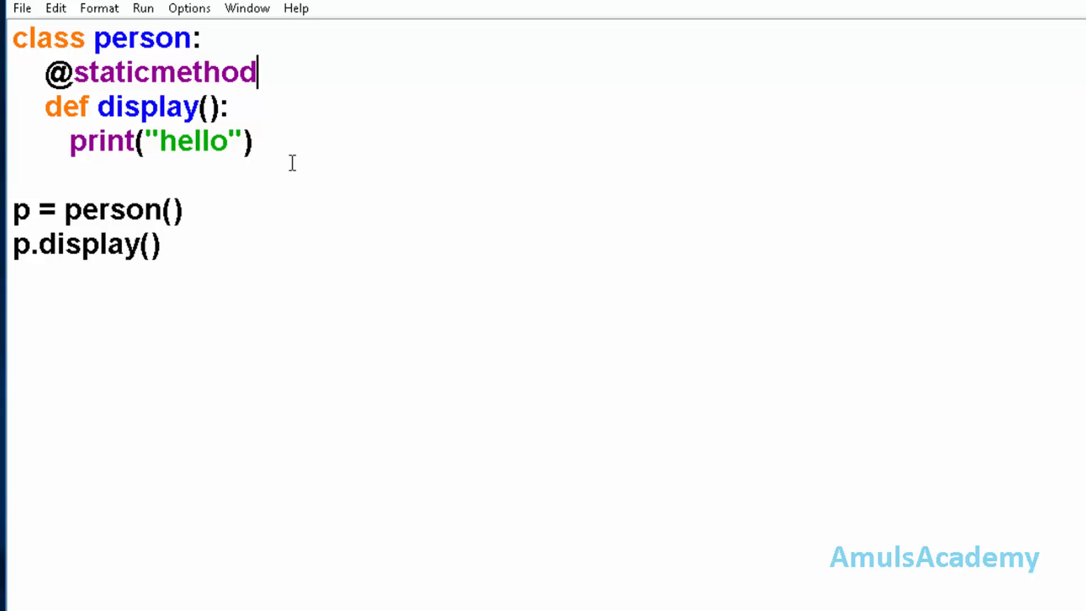